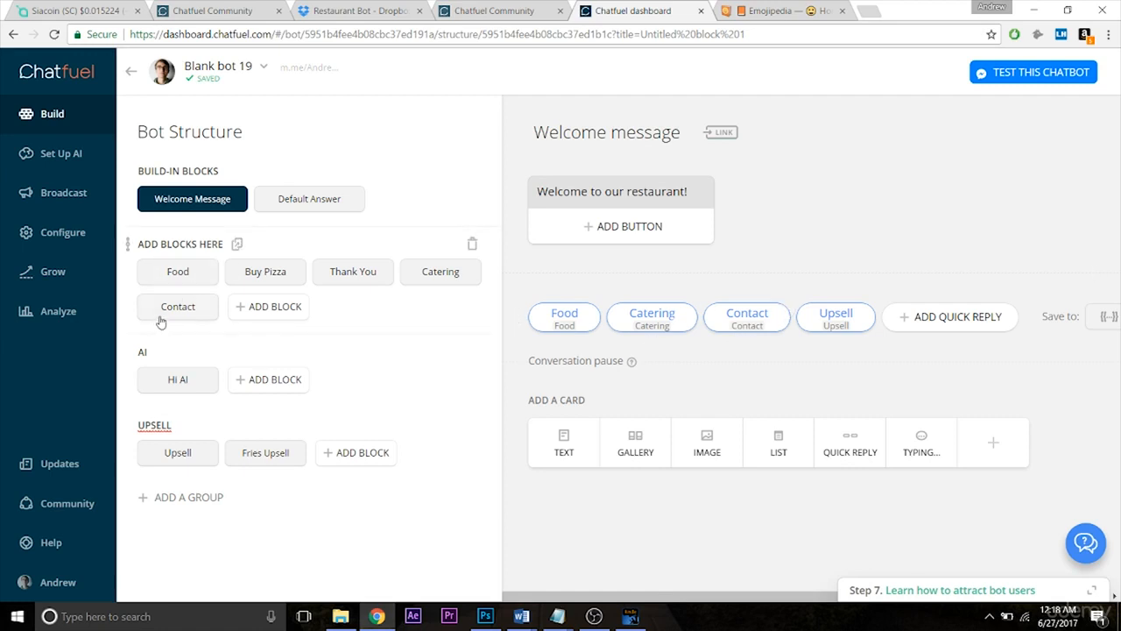
Move the Contact block into a new group named Contact
{"action": "left_click", "coordinate": [177, 307]}
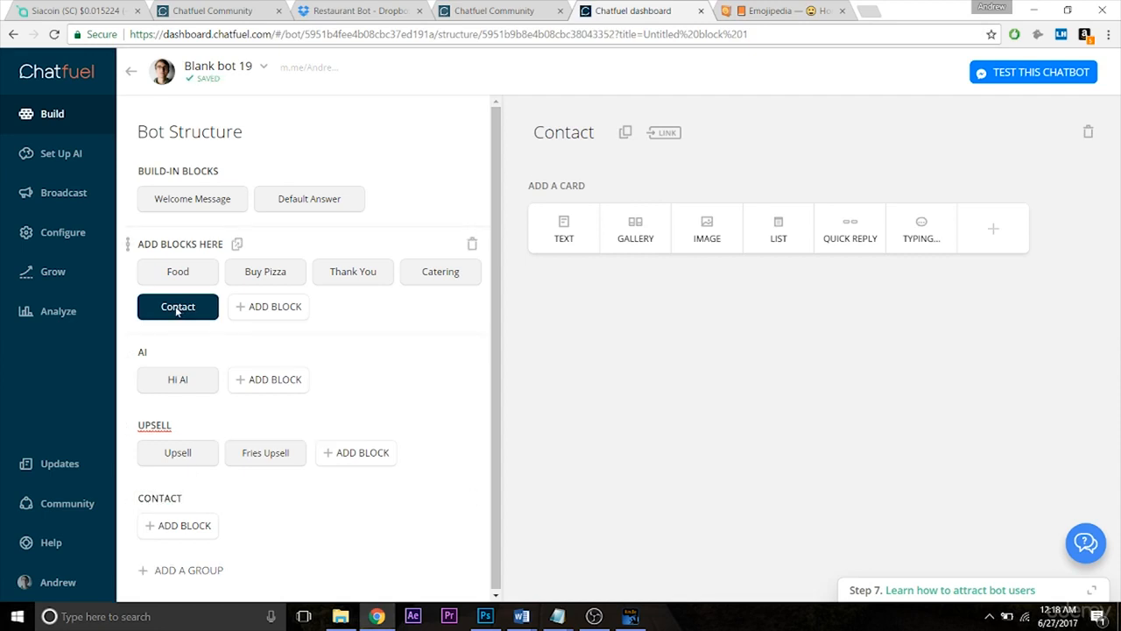
{"action": "left_click_drag", "start_coordinate": [179, 305], "coordinate": [168, 566]}
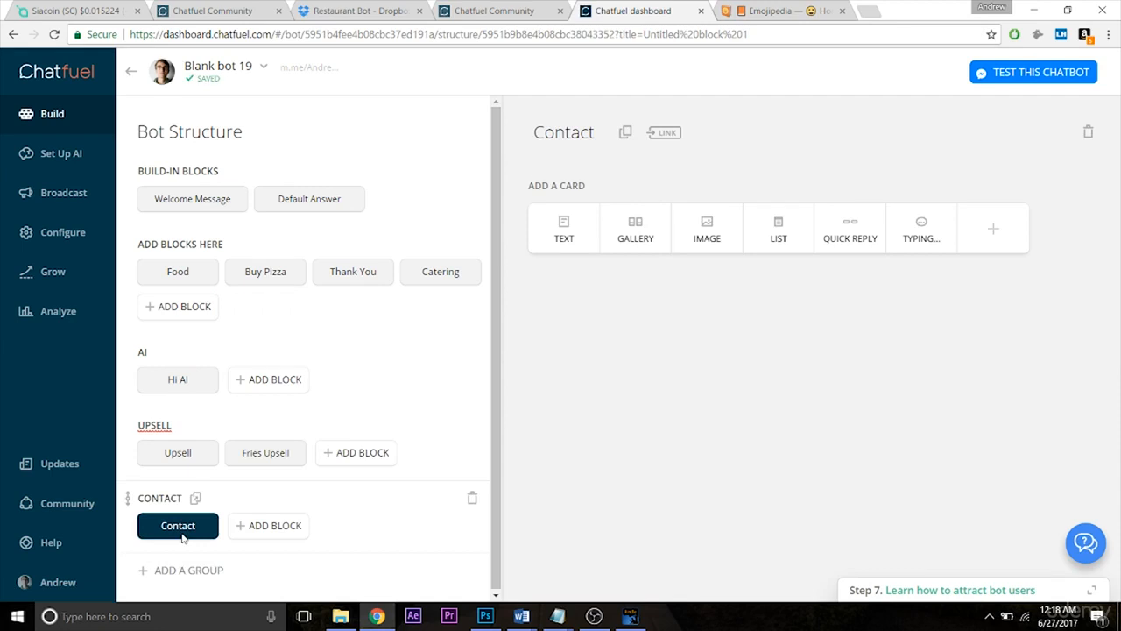
{"action": "mouse_move", "coordinate": [717, 382]}
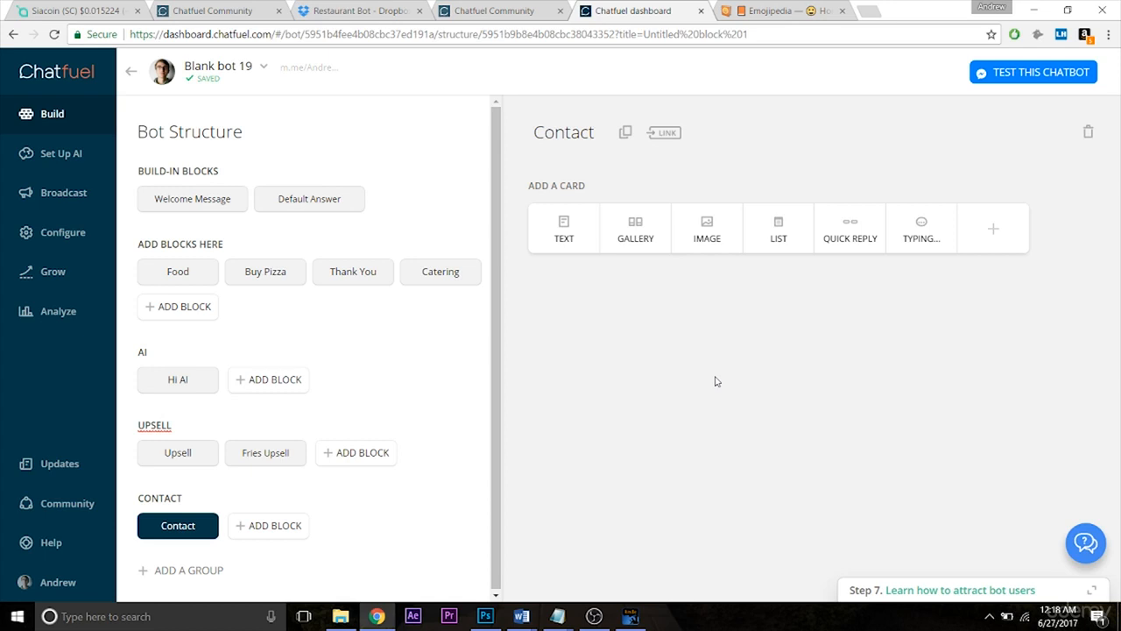
{"action": "mouse_move", "coordinate": [775, 330]}
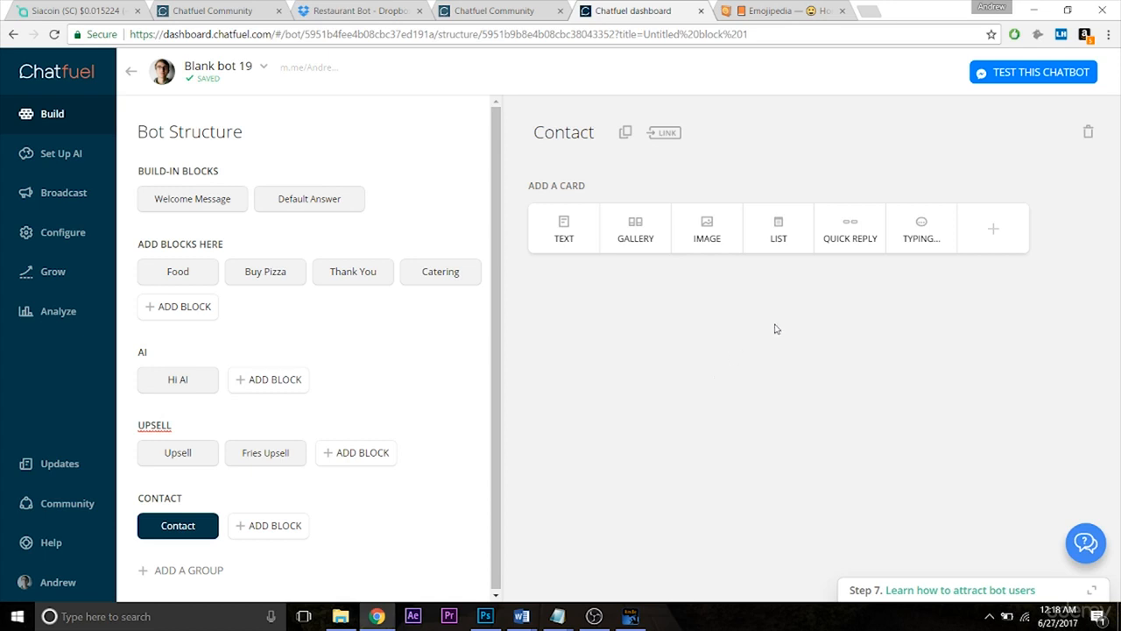
Add a User Input plugin card to the Contact block, ready for the first question
{"action": "left_click", "coordinate": [994, 227]}
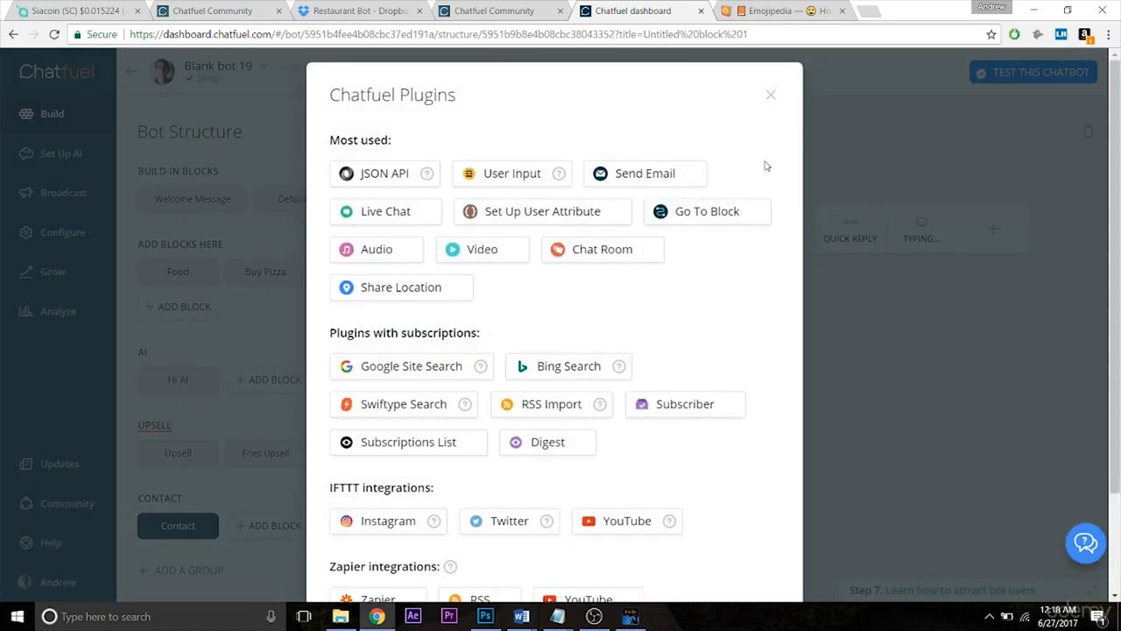
{"action": "left_click", "coordinate": [512, 173]}
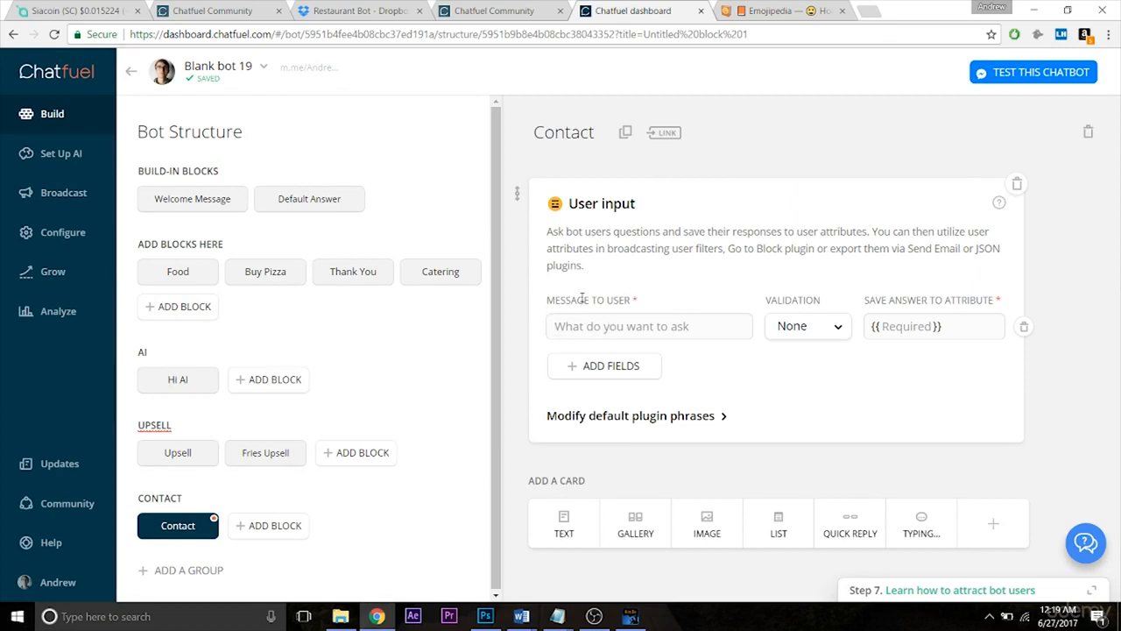
{"action": "left_click", "coordinate": [648, 326]}
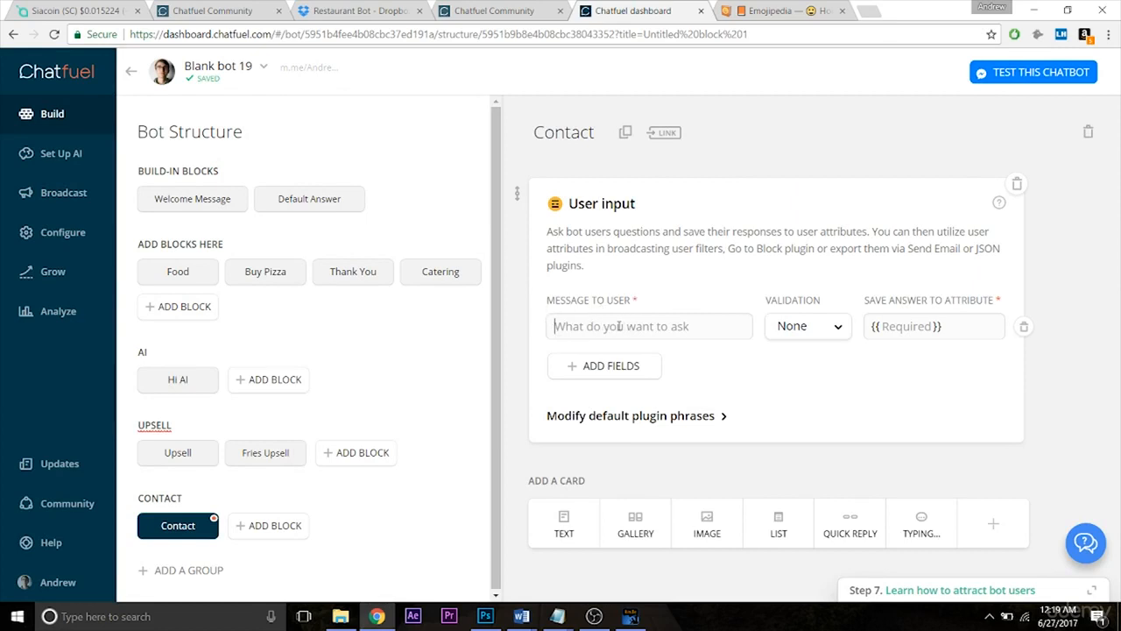
{"action": "mouse_move", "coordinate": [929, 273]}
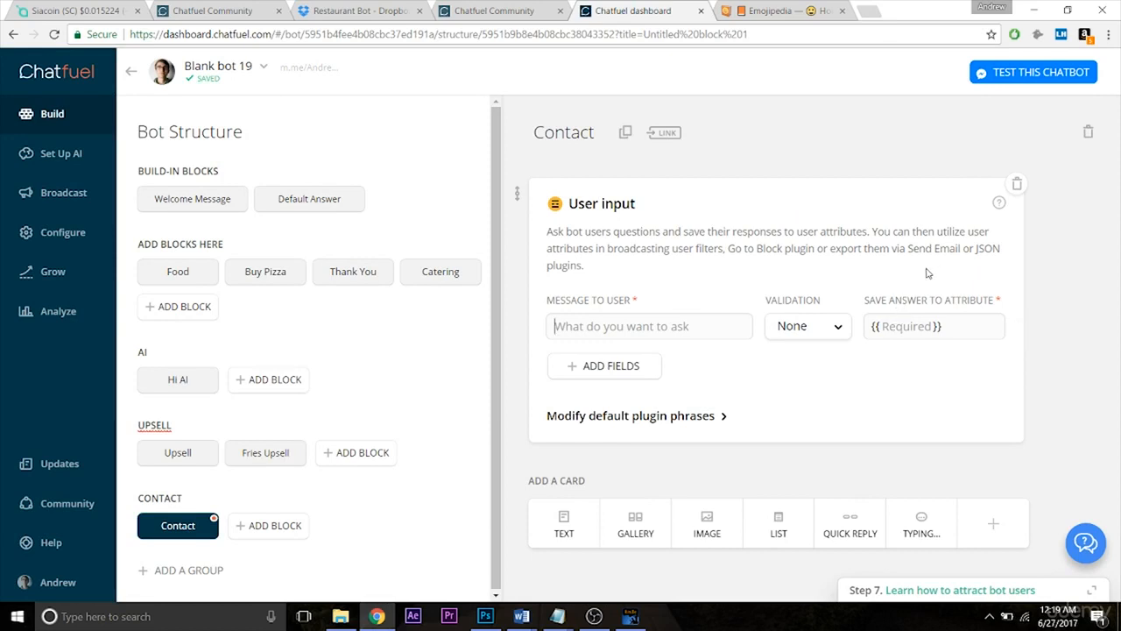
{"action": "mouse_move", "coordinate": [940, 315]}
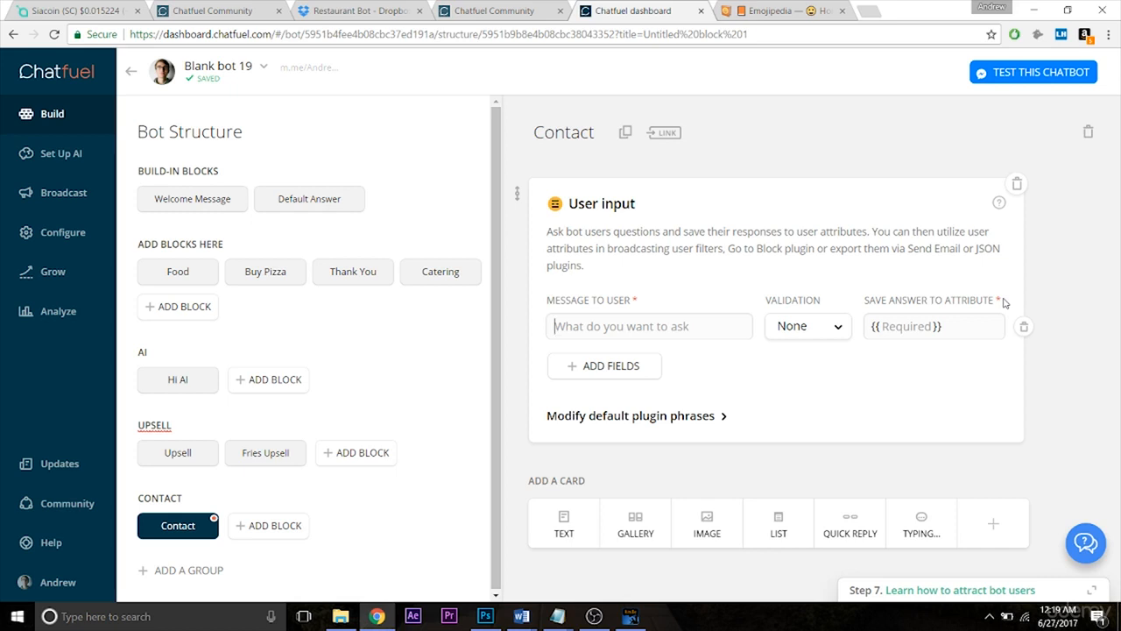
Ask "What date is your event?" and "What is your email?", validating the second as Email
{"action": "type", "text": "What date is your event?"}
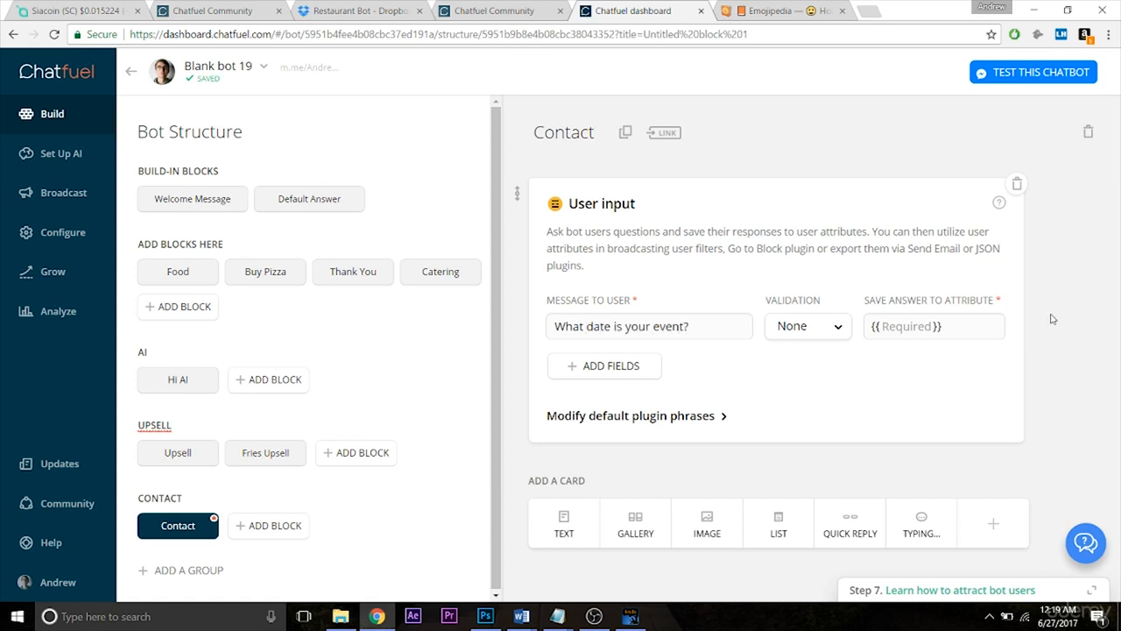
{"action": "left_click", "coordinate": [603, 366]}
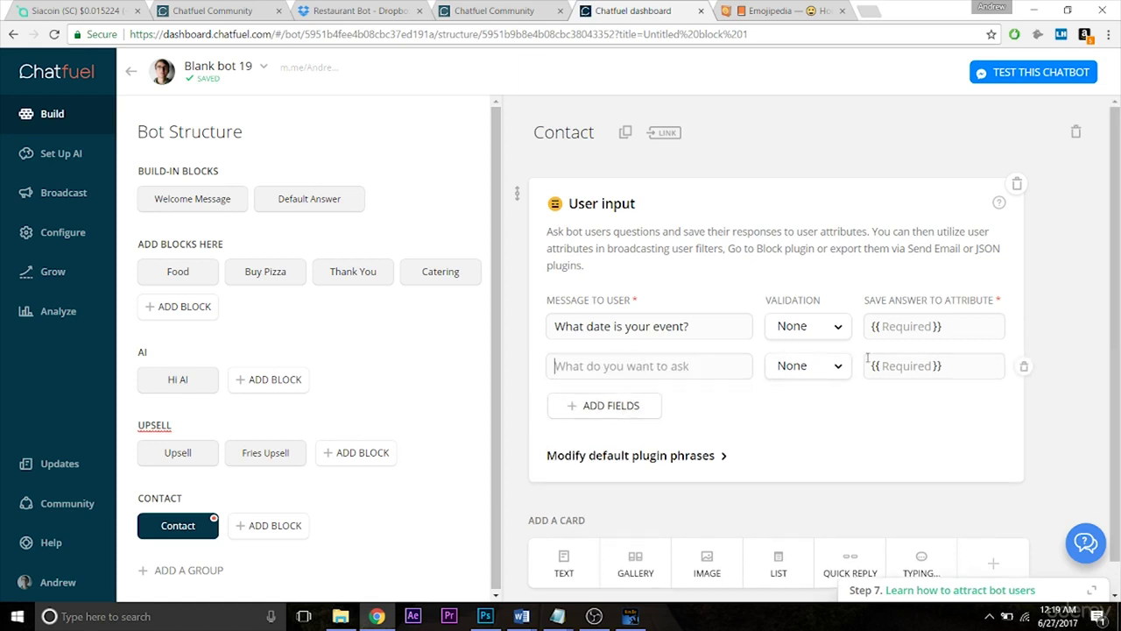
{"action": "left_click", "coordinate": [806, 326]}
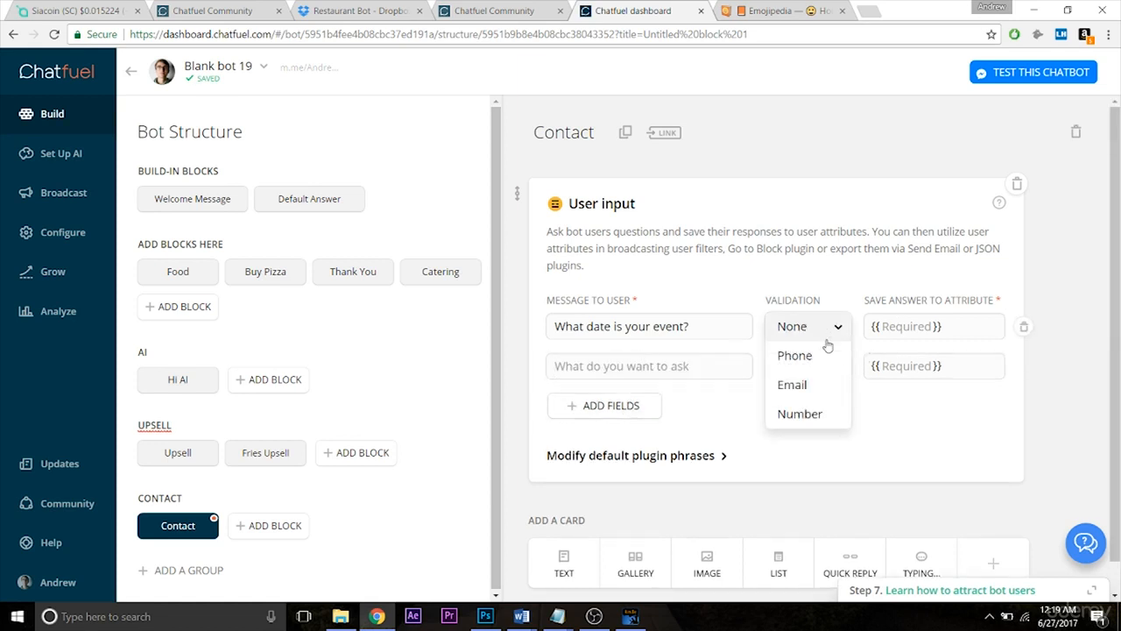
{"action": "mouse_move", "coordinate": [820, 354]}
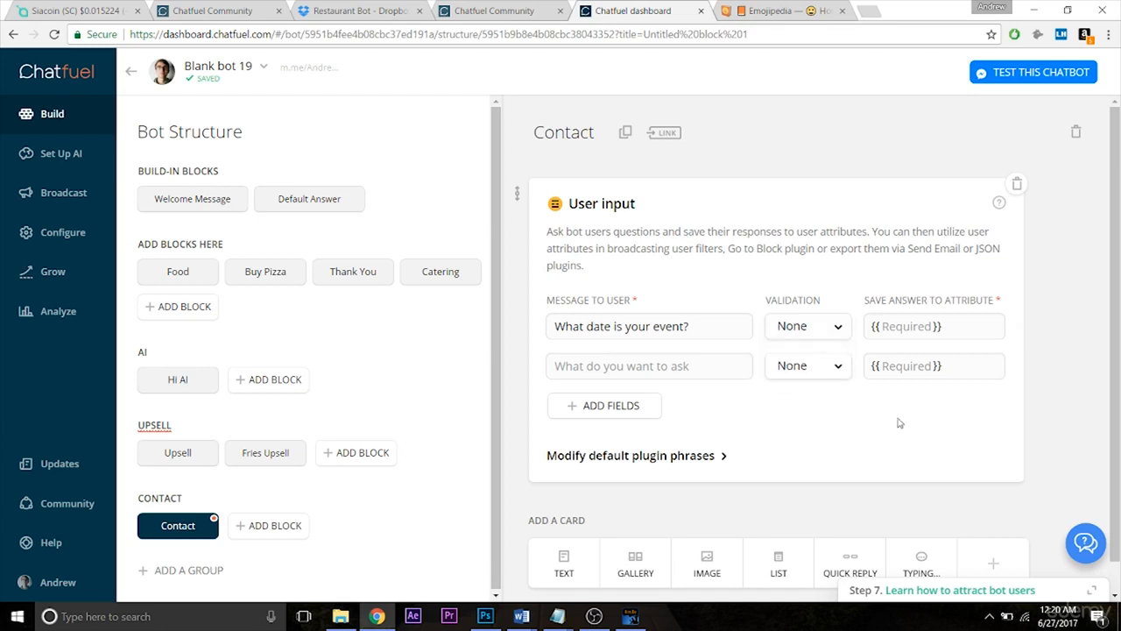
{"action": "type", "text": "W"}
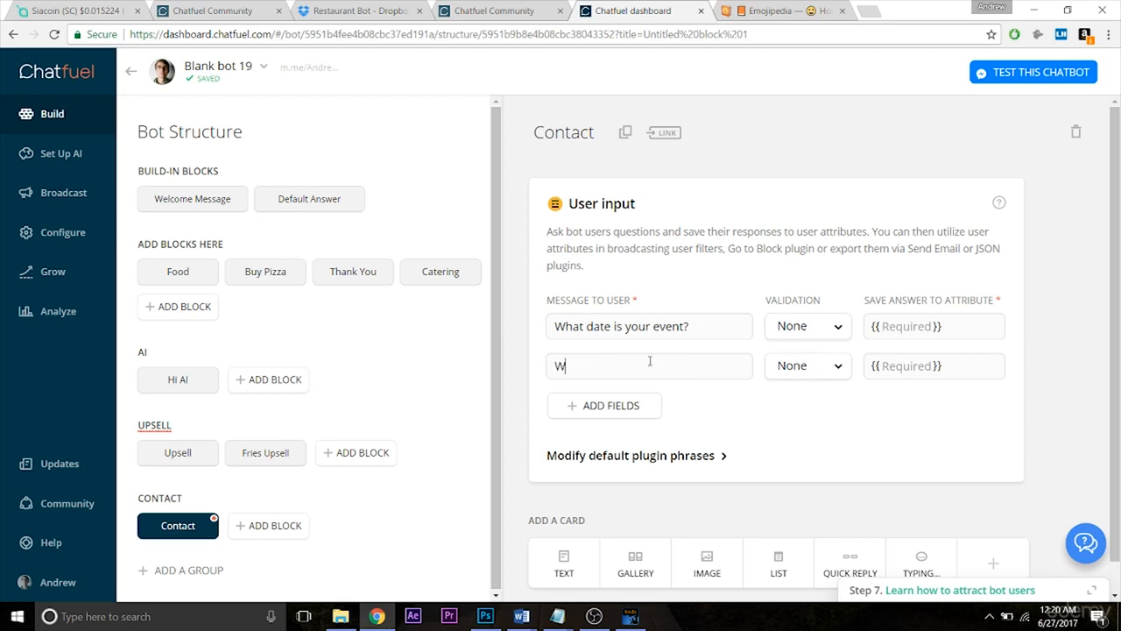
{"action": "type", "text": "What is your email?"}
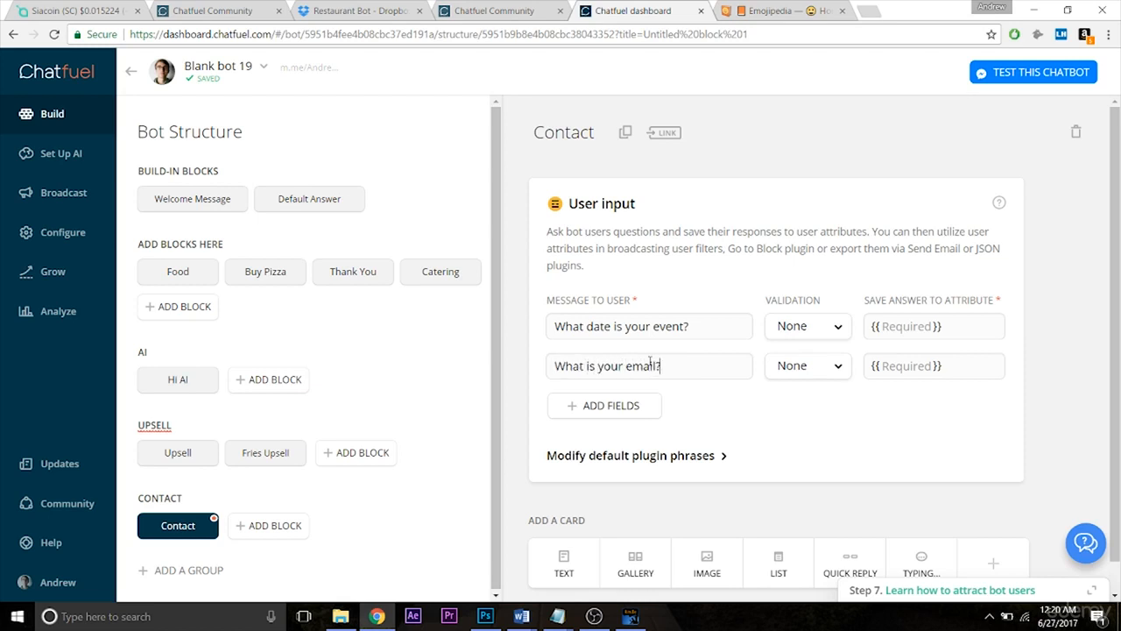
{"action": "left_click", "coordinate": [806, 366]}
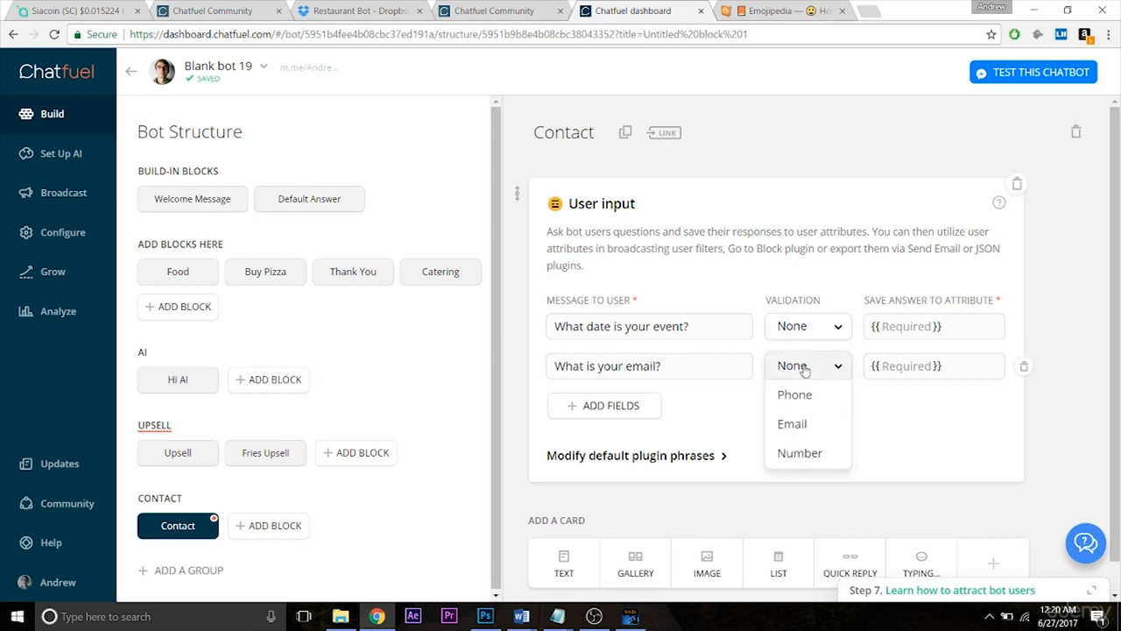
{"action": "left_click", "coordinate": [792, 422]}
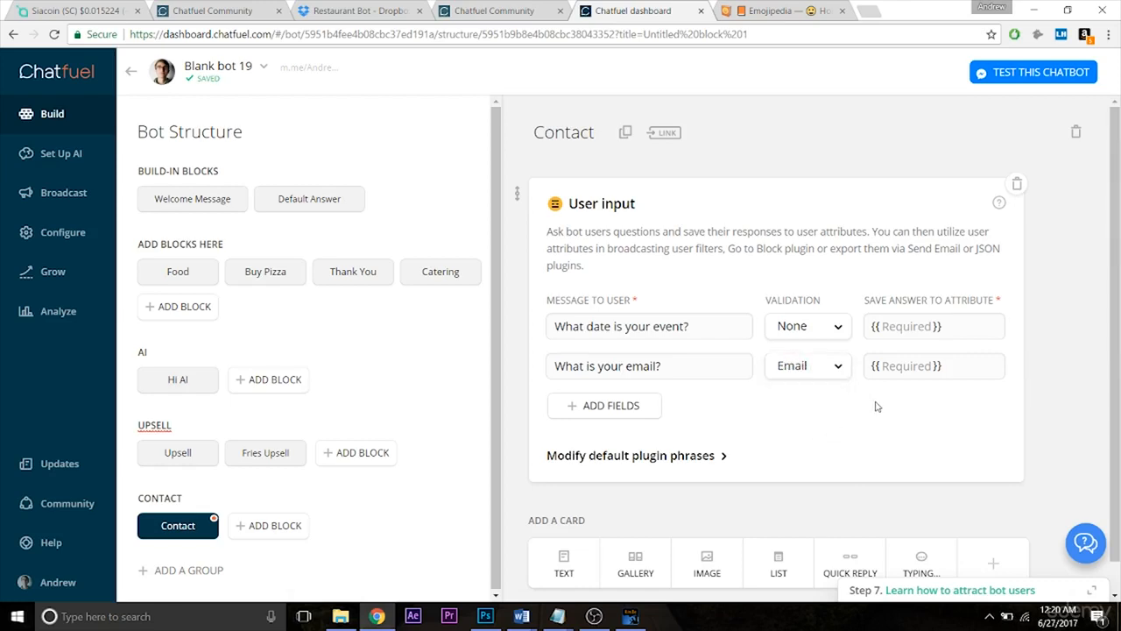
Review the default invalid-answer phrases and collapse the section unchanged
{"action": "left_click", "coordinate": [631, 456]}
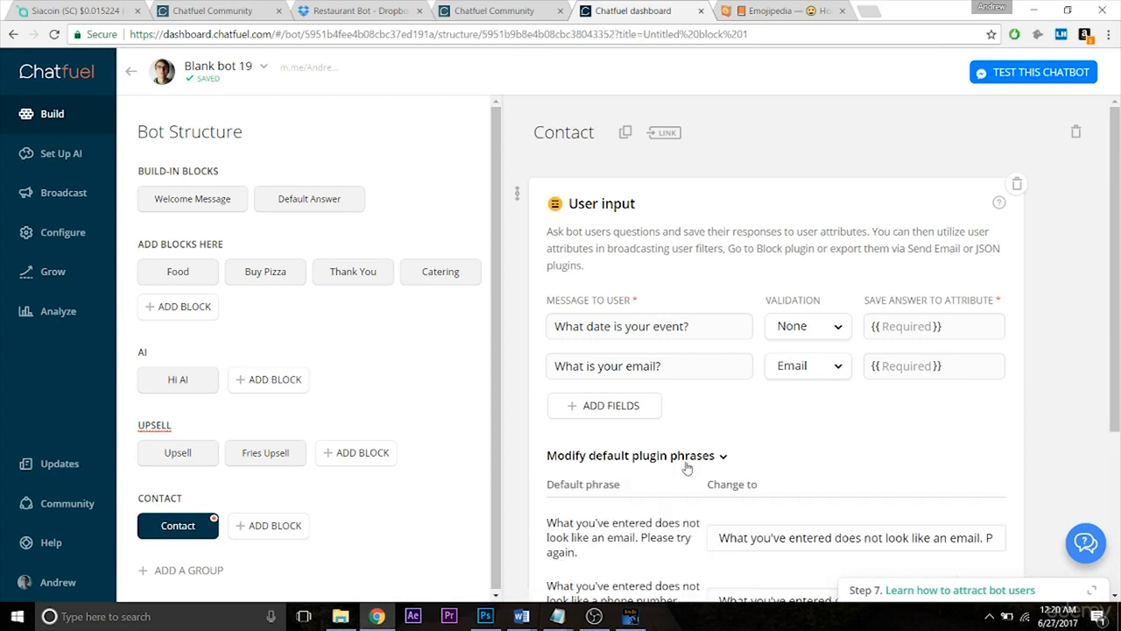
{"action": "scroll", "scroll_direction": "down", "scroll_amount": 3}
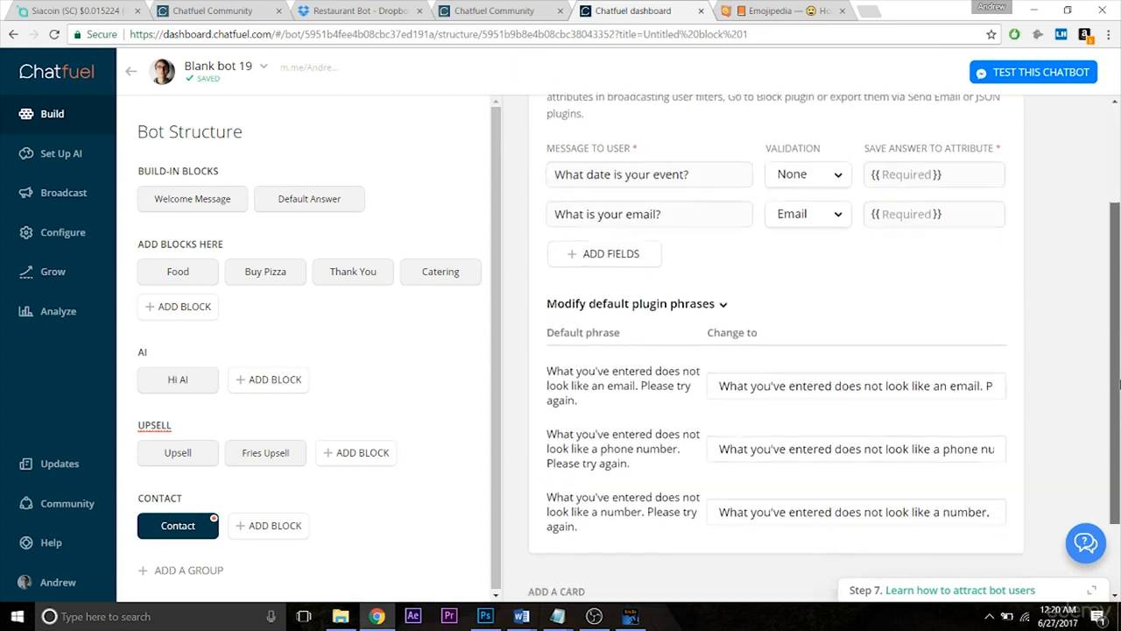
{"action": "scroll", "scroll_direction": "down", "scroll_amount": 3}
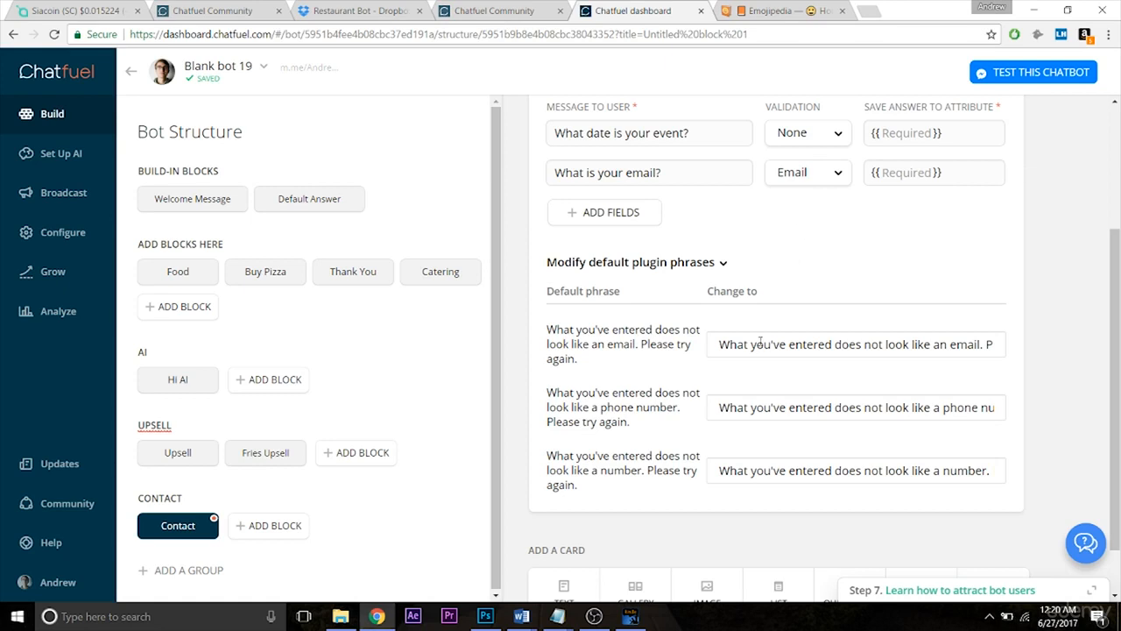
{"action": "mouse_move", "coordinate": [690, 255]}
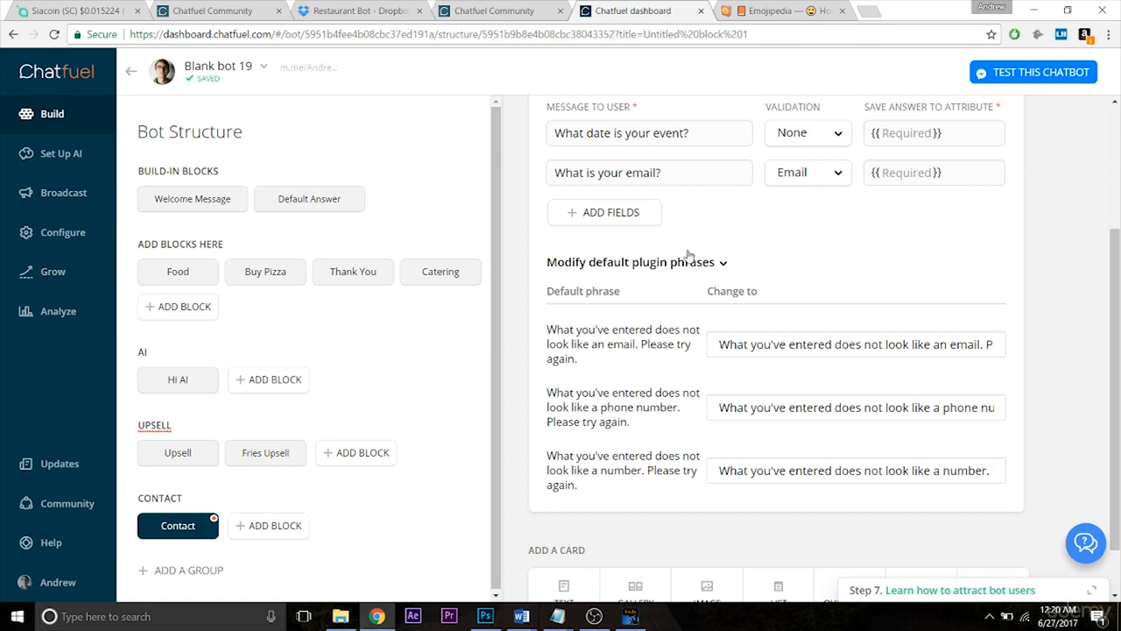
{"action": "left_click", "coordinate": [638, 261]}
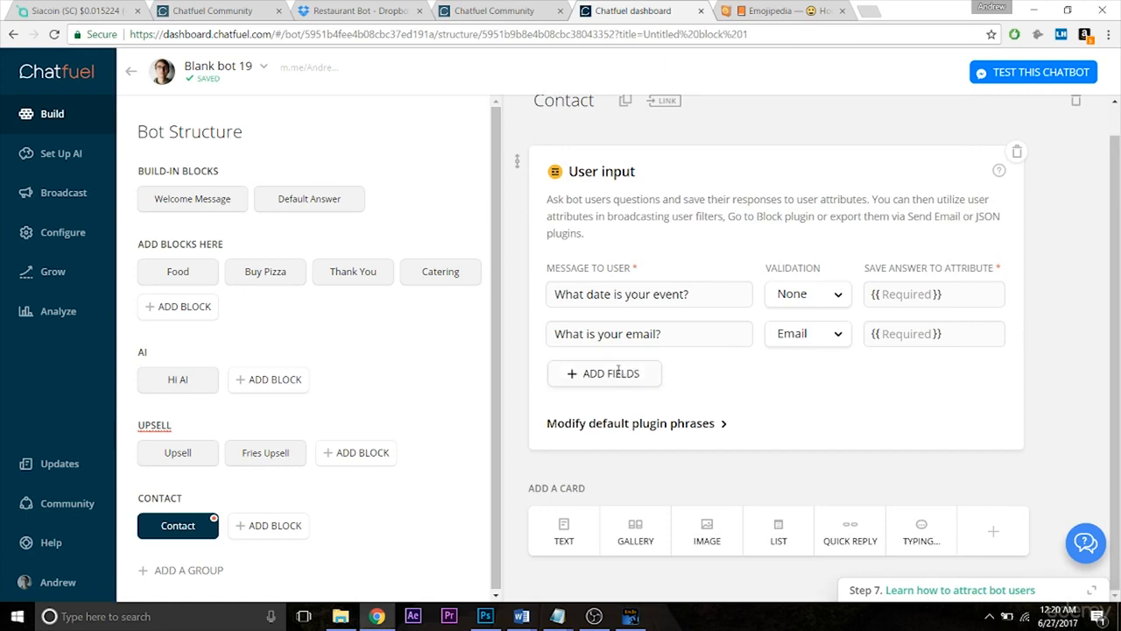
Add questions "How many people are attending?" and "What is your phone number?"
{"action": "left_click", "coordinate": [603, 373]}
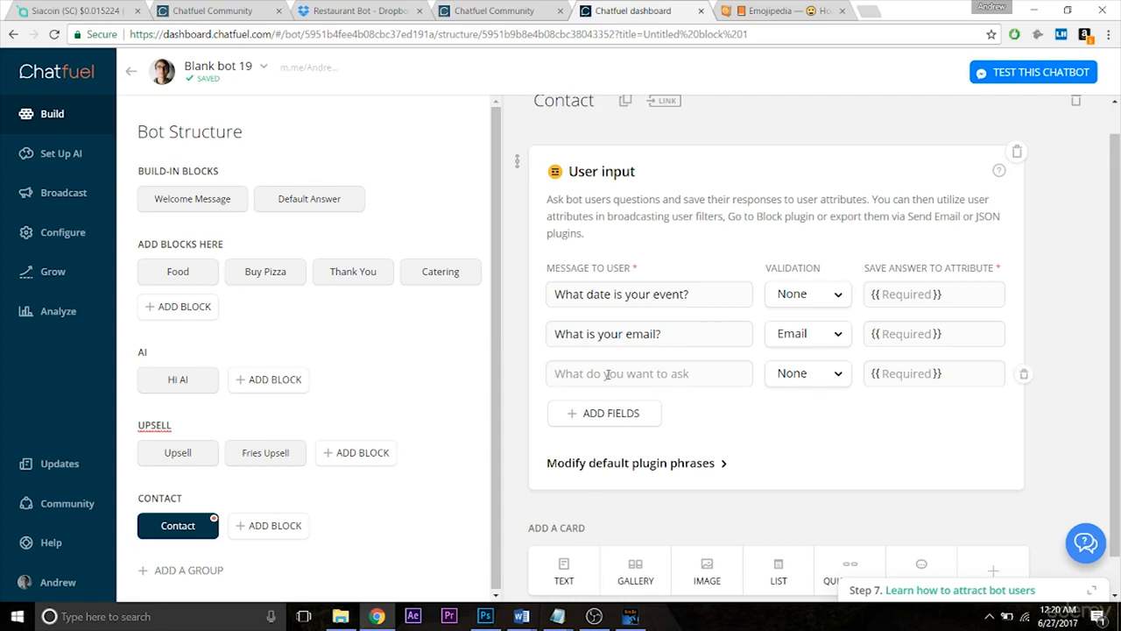
{"action": "type", "text": "How man"}
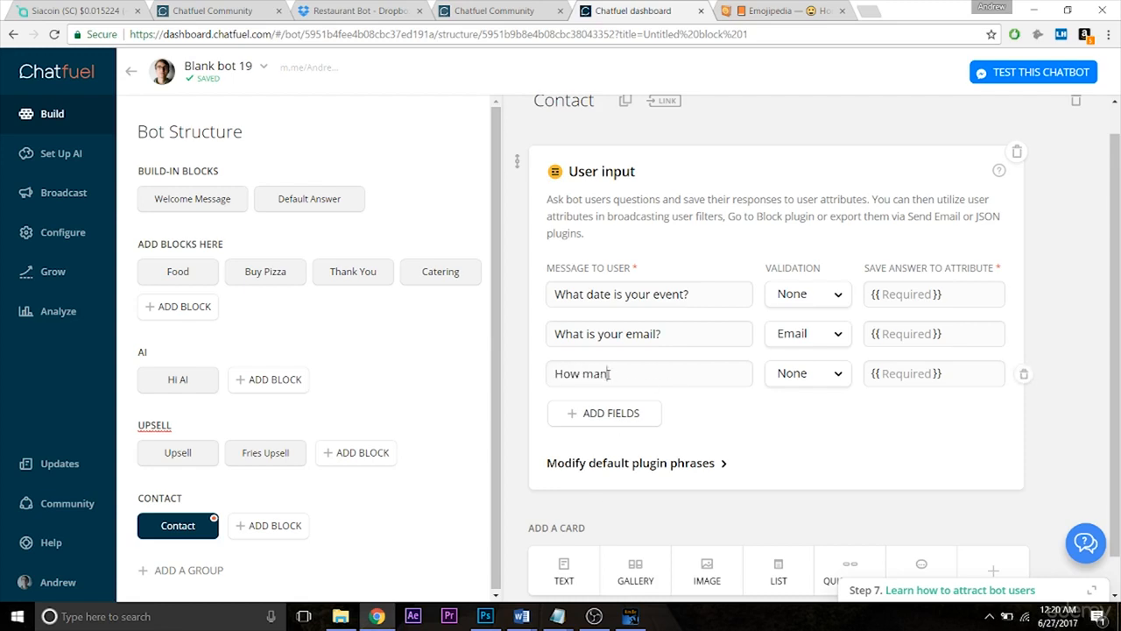
{"action": "type", "text": "y people are attending?"}
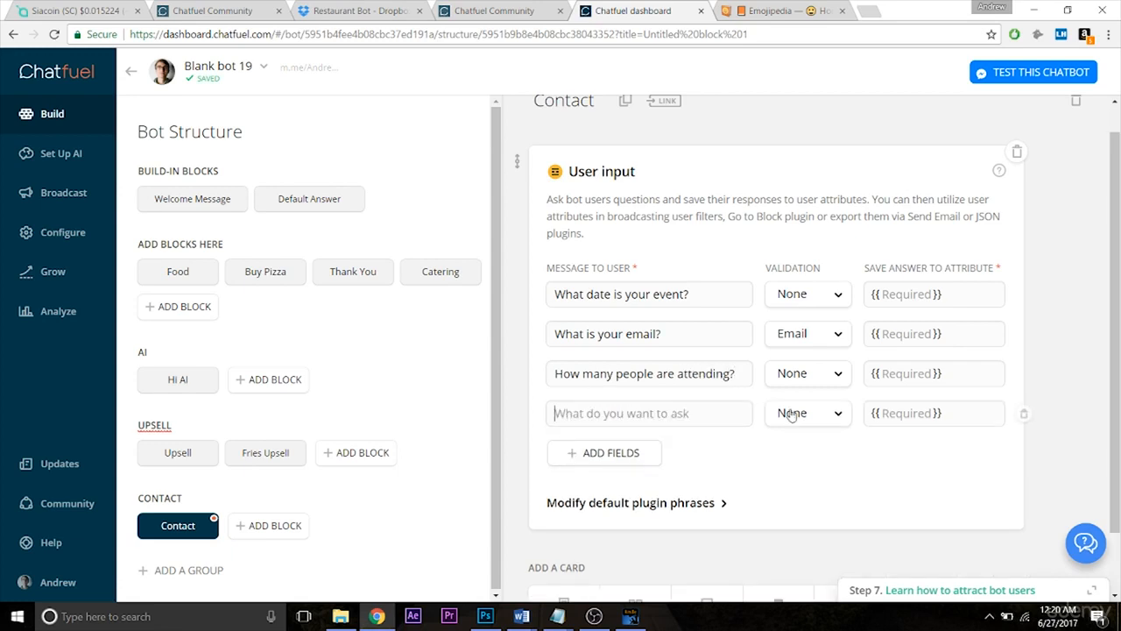
{"action": "type", "text": "What is your"}
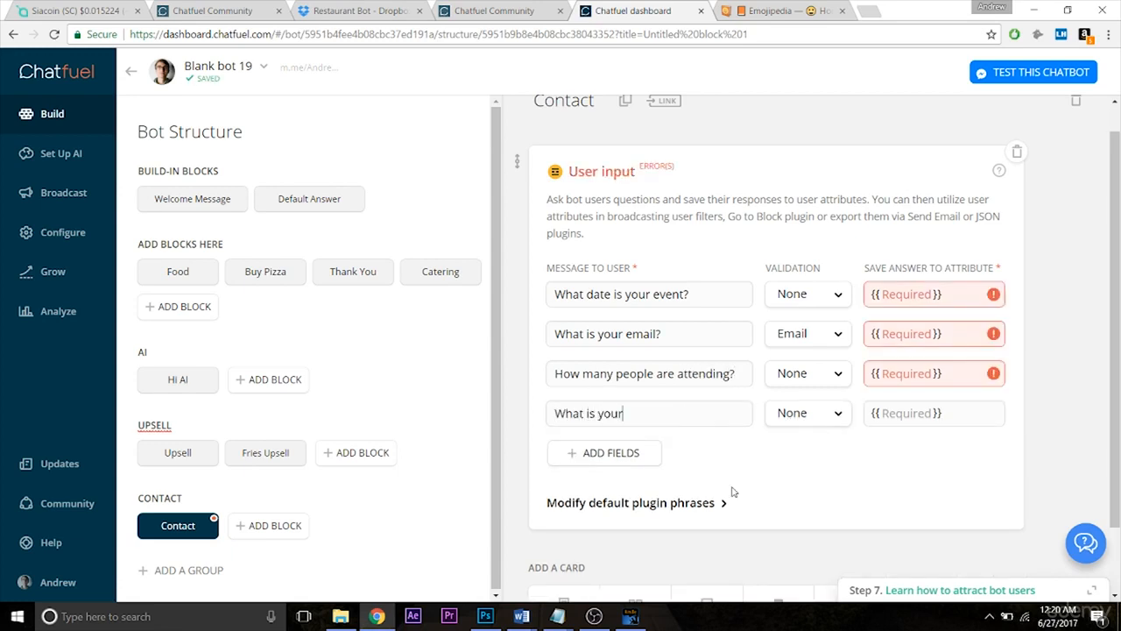
{"action": "type", "text": "phone number?"}
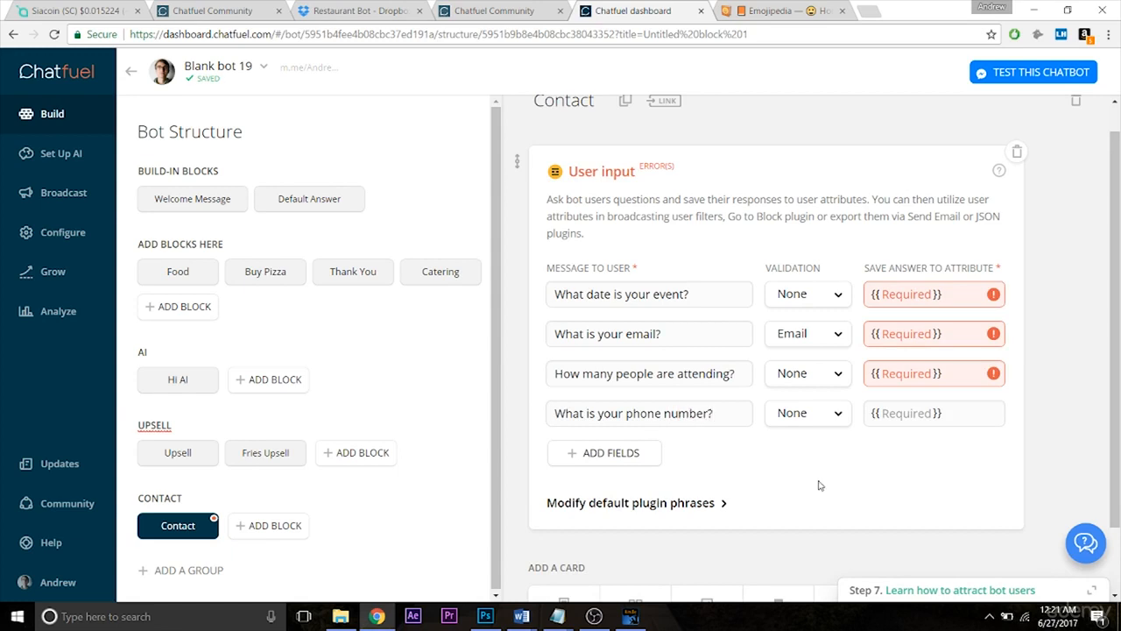
{"action": "mouse_move", "coordinate": [989, 261]}
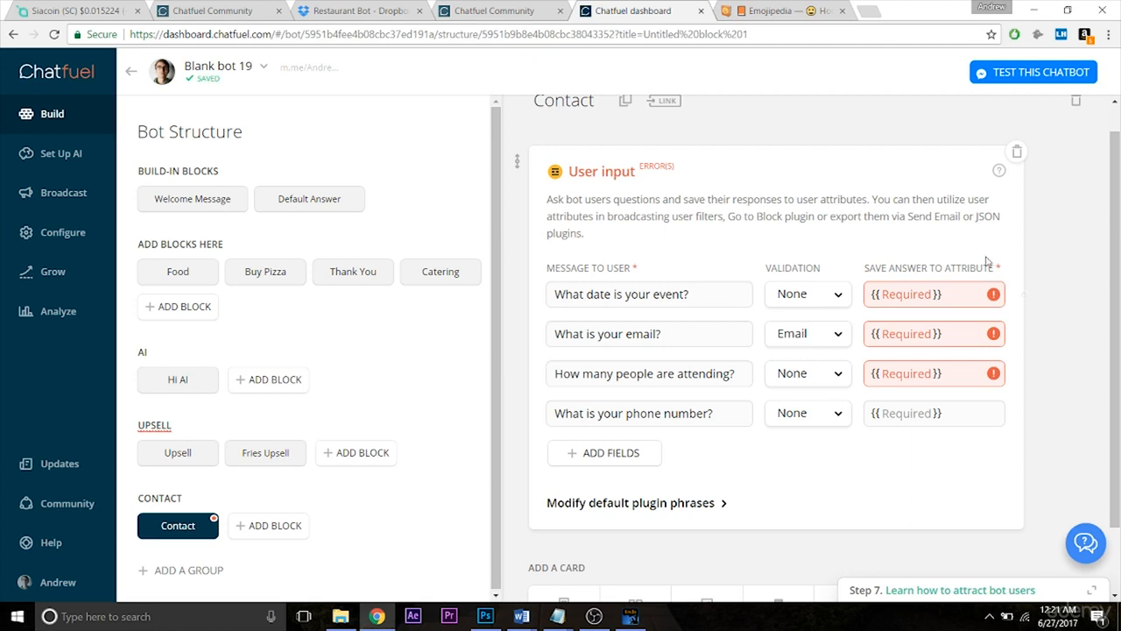
{"action": "mouse_move", "coordinate": [936, 345]}
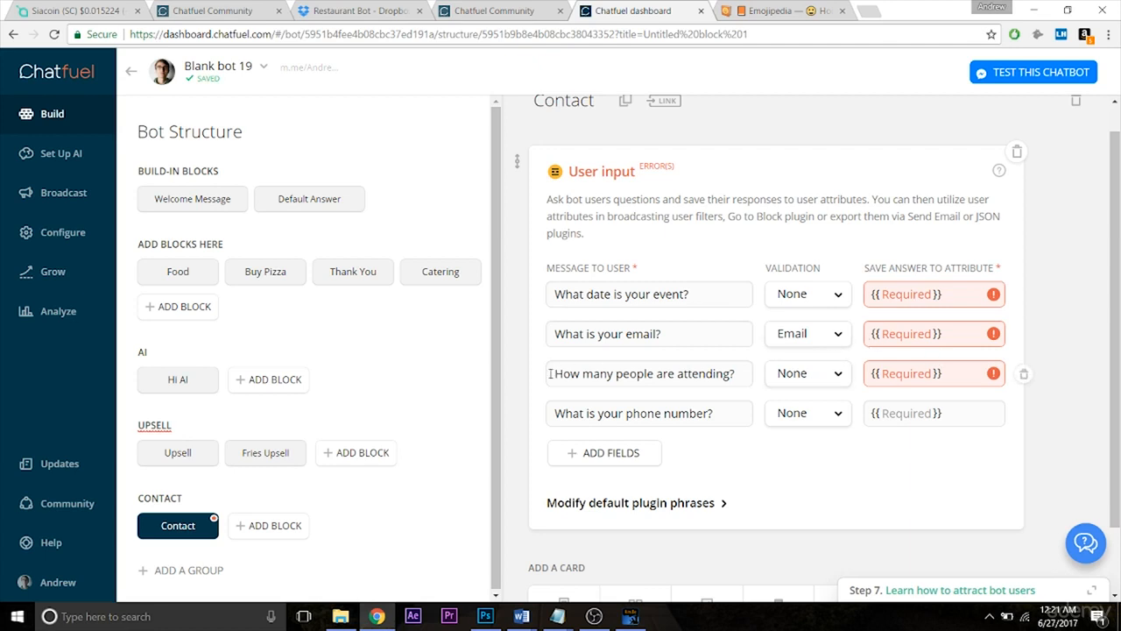
Leave the attendees question unvalidated after trying Number, and validate the phone question as Phone
{"action": "left_click", "coordinate": [806, 373]}
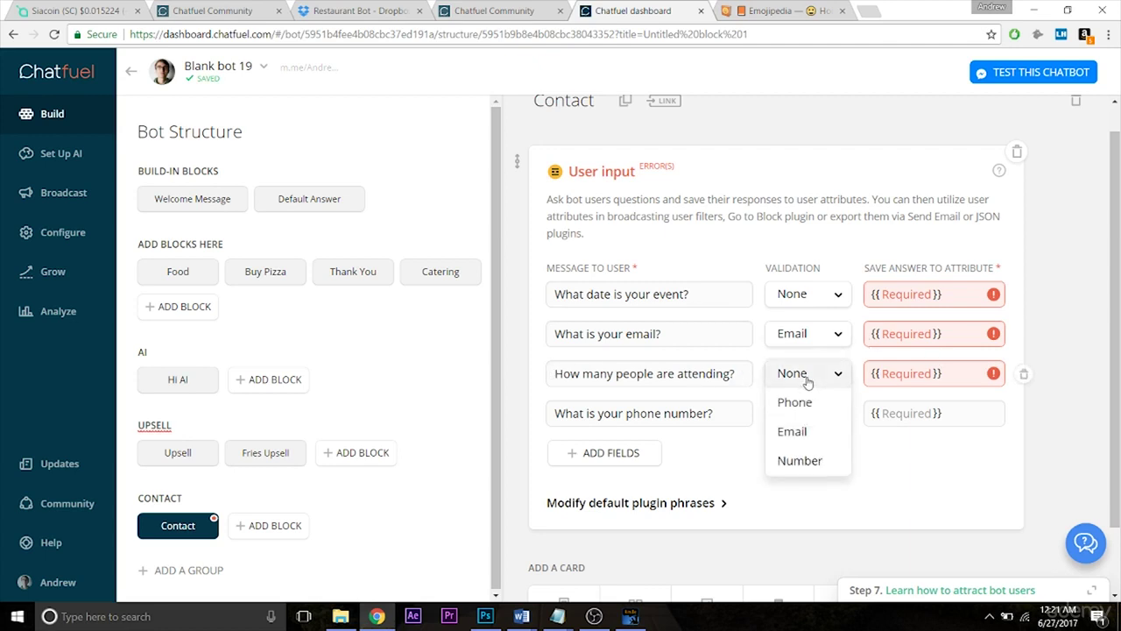
{"action": "left_click", "coordinate": [799, 459]}
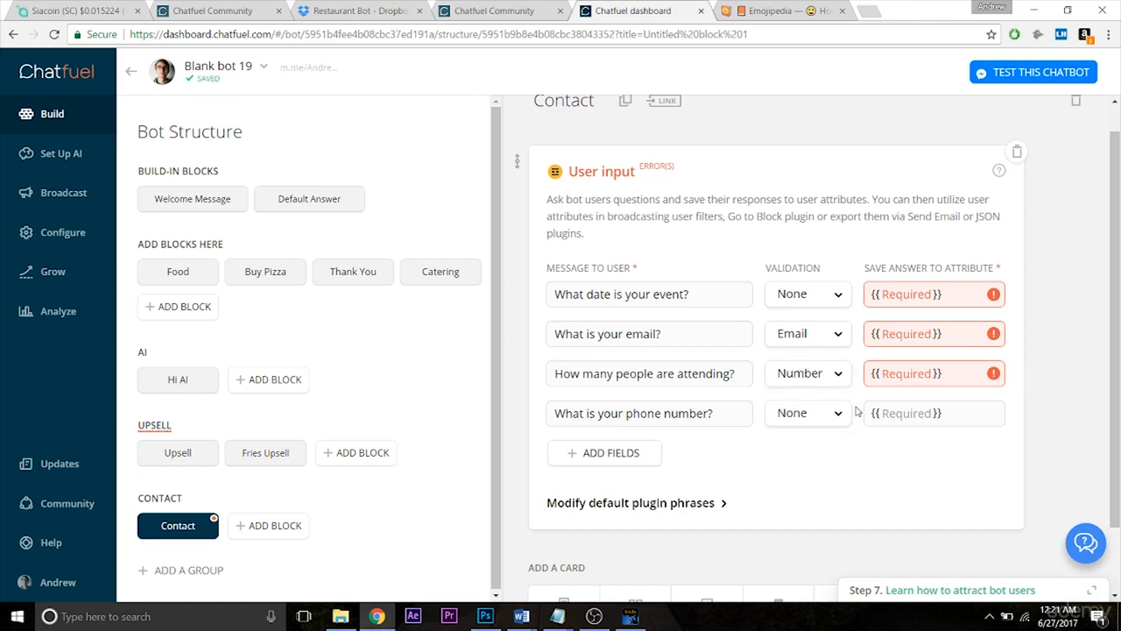
{"action": "mouse_move", "coordinate": [804, 384]}
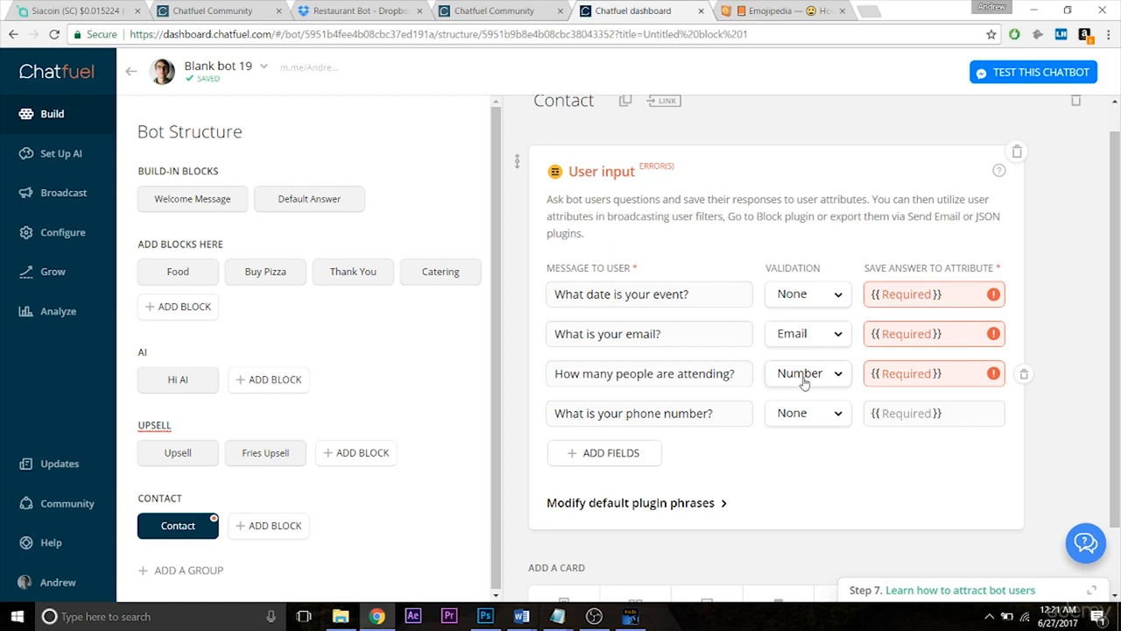
{"action": "left_click", "coordinate": [806, 373]}
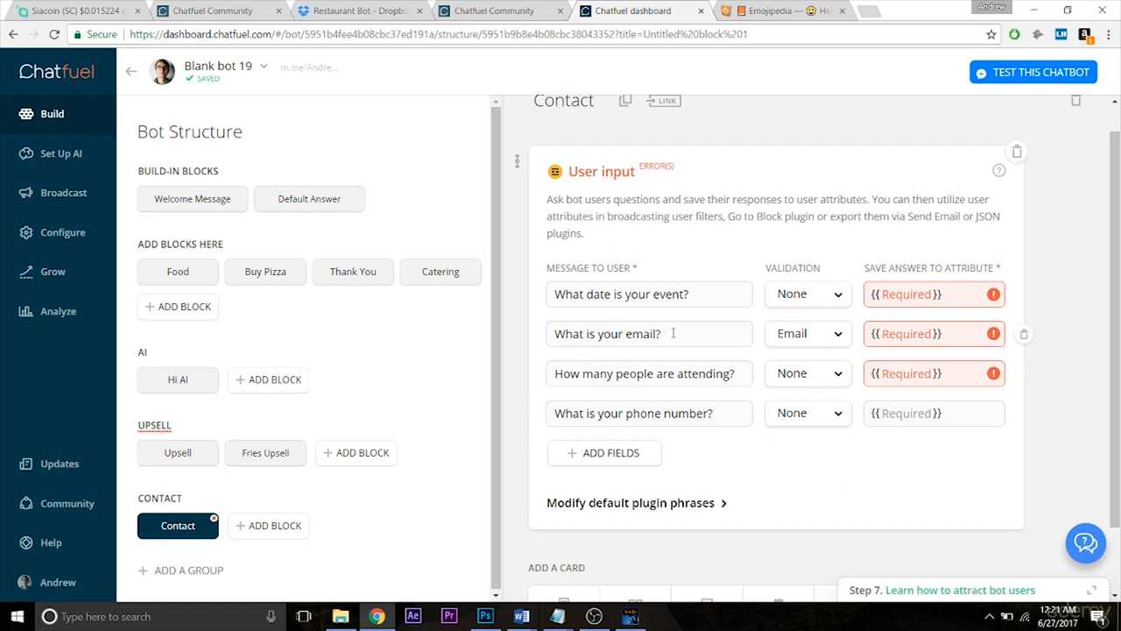
{"action": "left_click", "coordinate": [806, 414]}
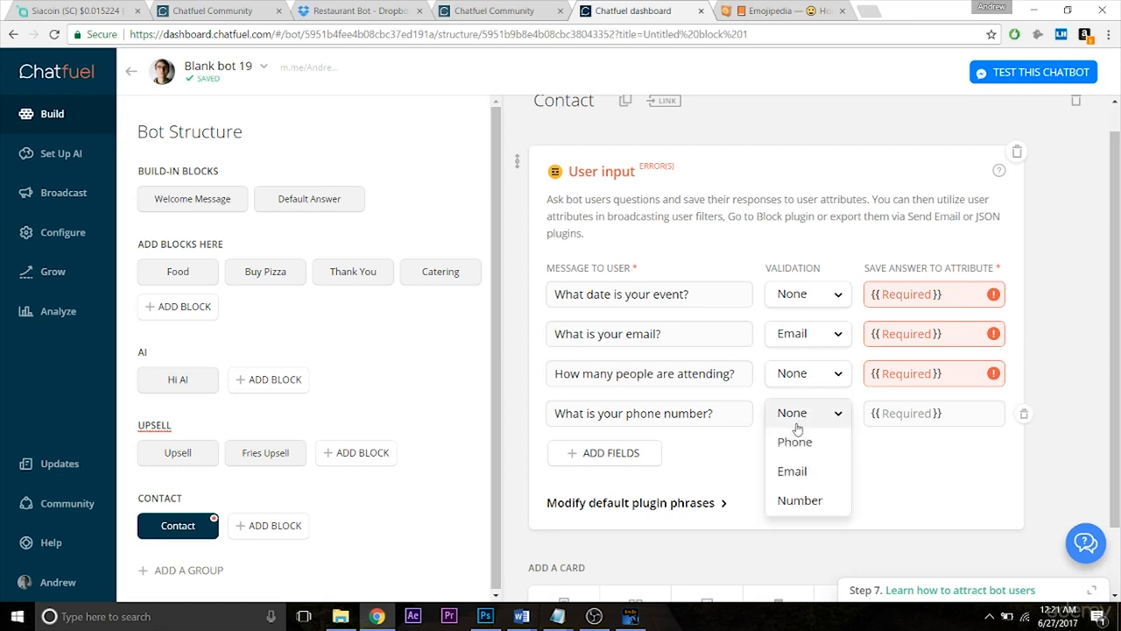
{"action": "left_click", "coordinate": [796, 441]}
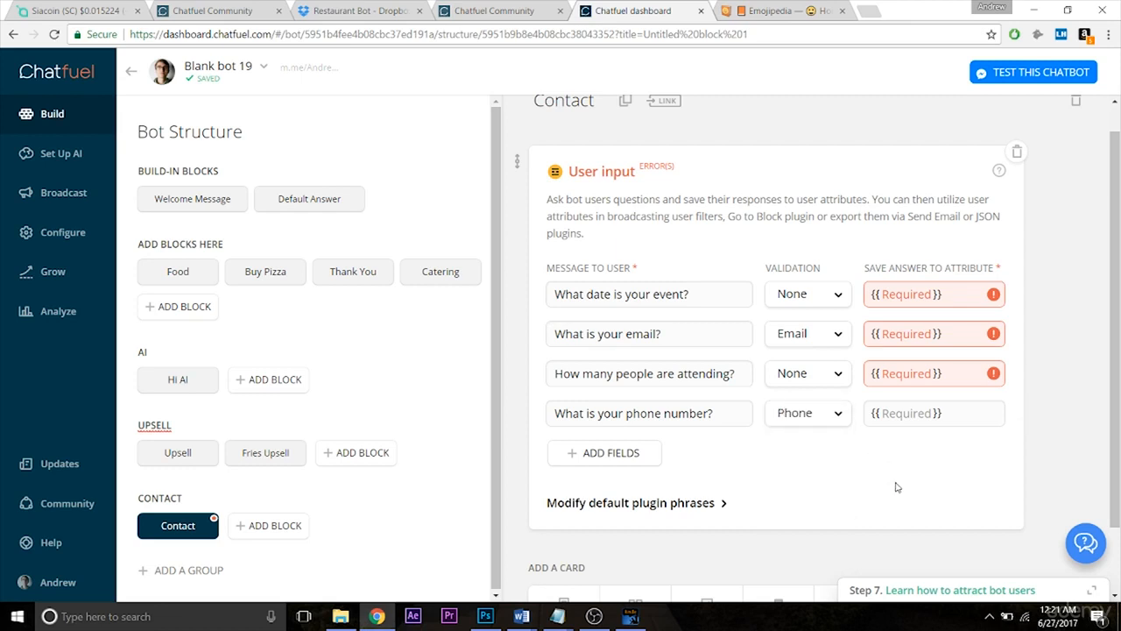
{"action": "mouse_move", "coordinate": [844, 449]}
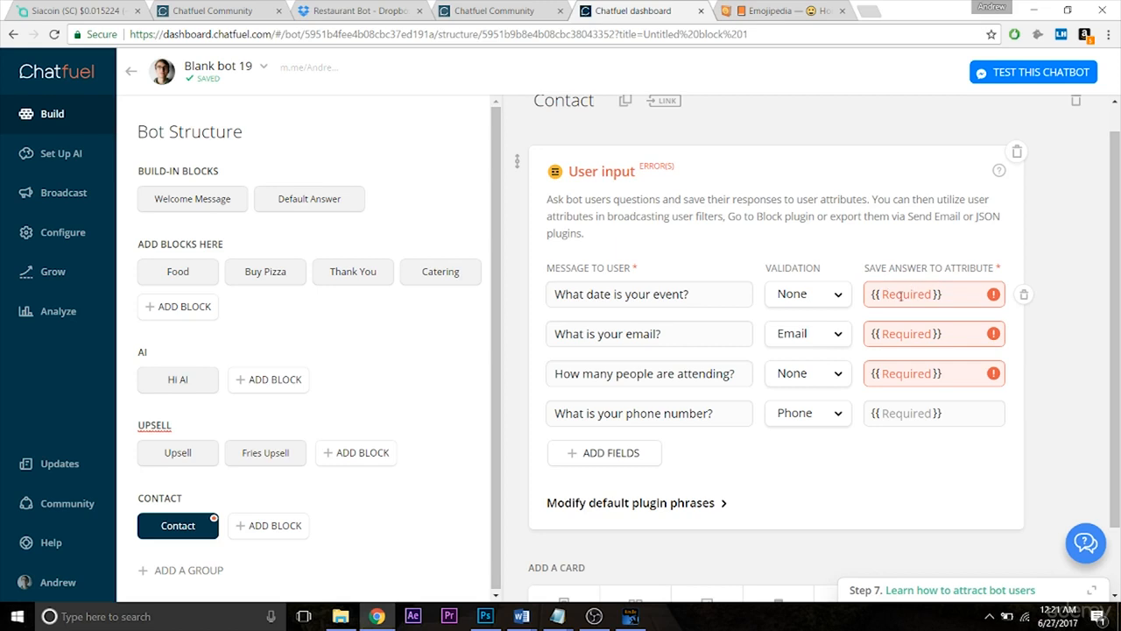
Save the four answers to attributes date, email, attendees and phone
{"action": "left_click", "coordinate": [929, 294]}
{"action": "type", "text": "{{date}}"}
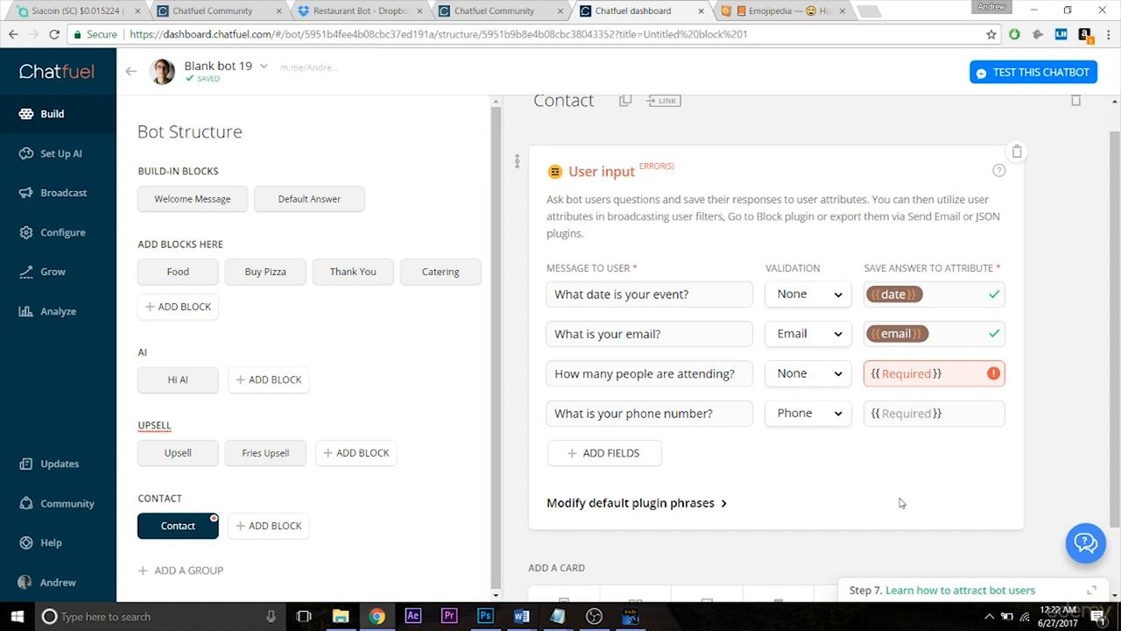
{"action": "left_click", "coordinate": [932, 294]}
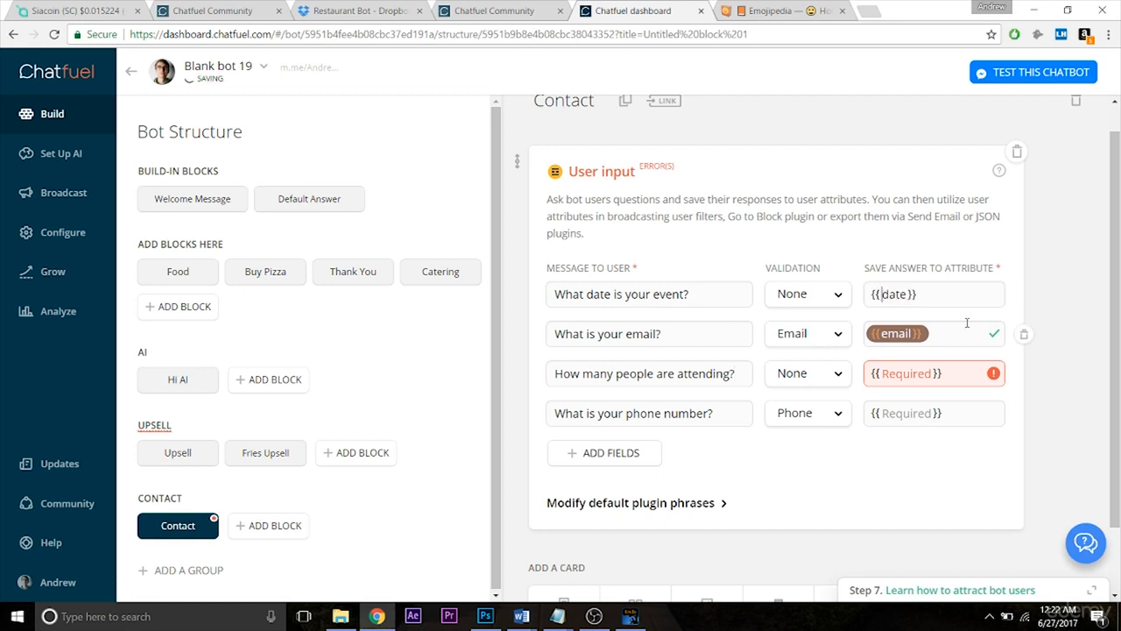
{"action": "type", "text": "feed"}
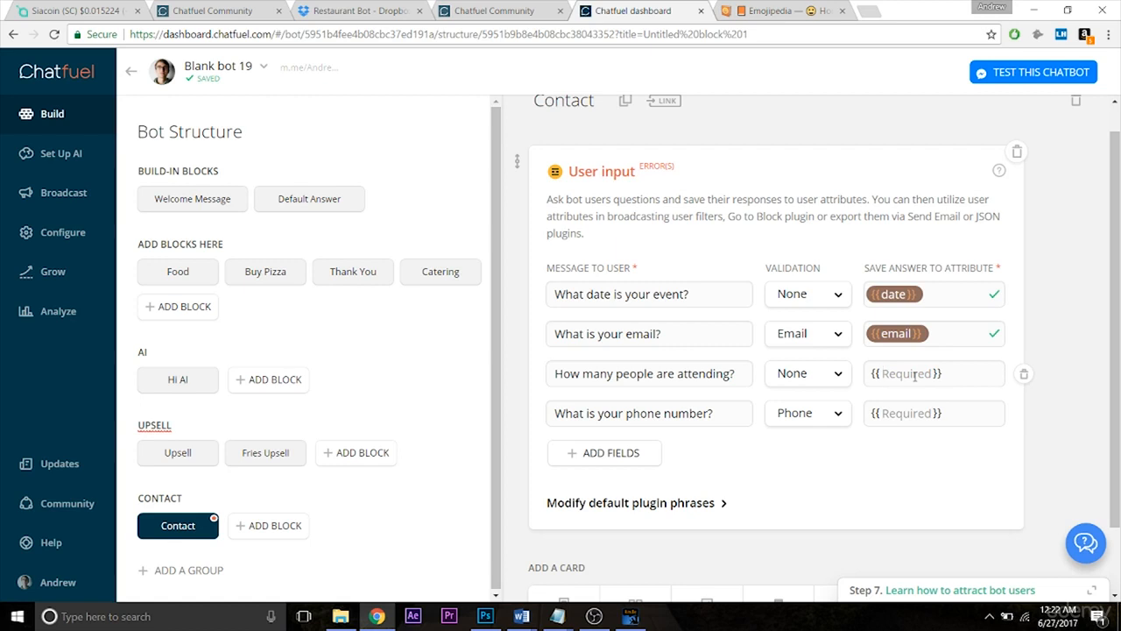
{"action": "type", "text": "attendees}}"}
{"action": "type", "text": "{{phone}}"}
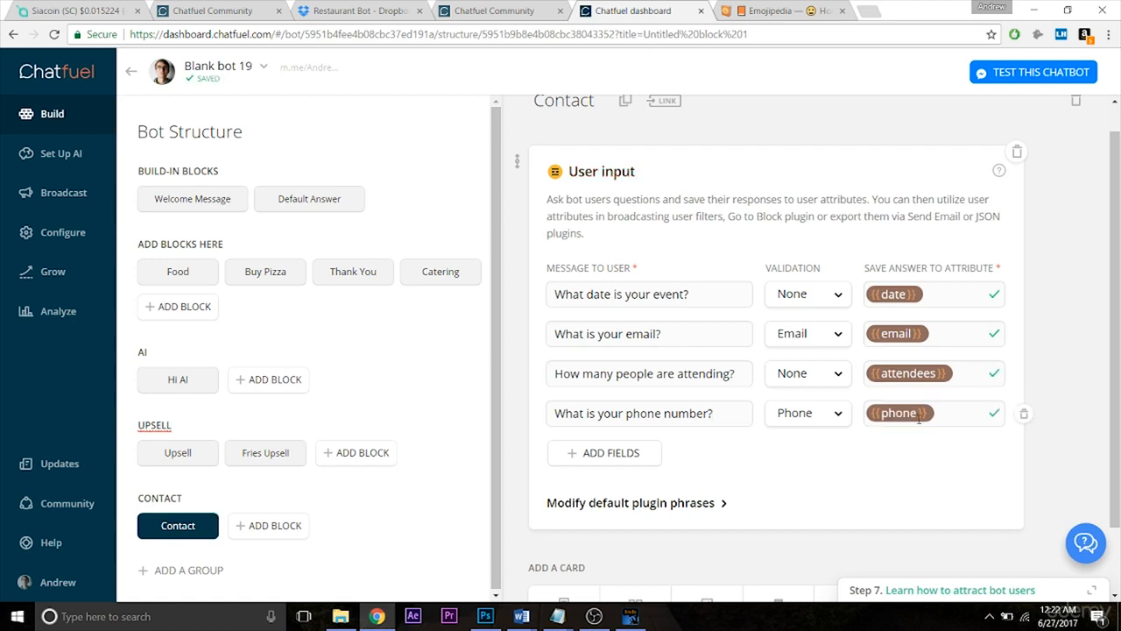
{"action": "mouse_move", "coordinate": [1069, 387]}
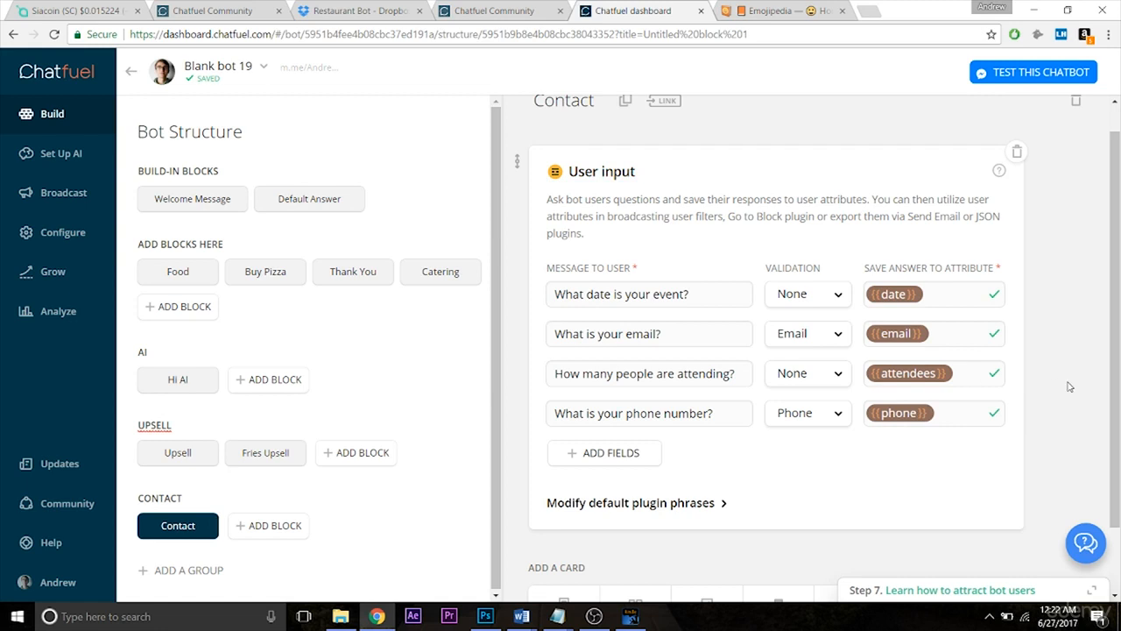